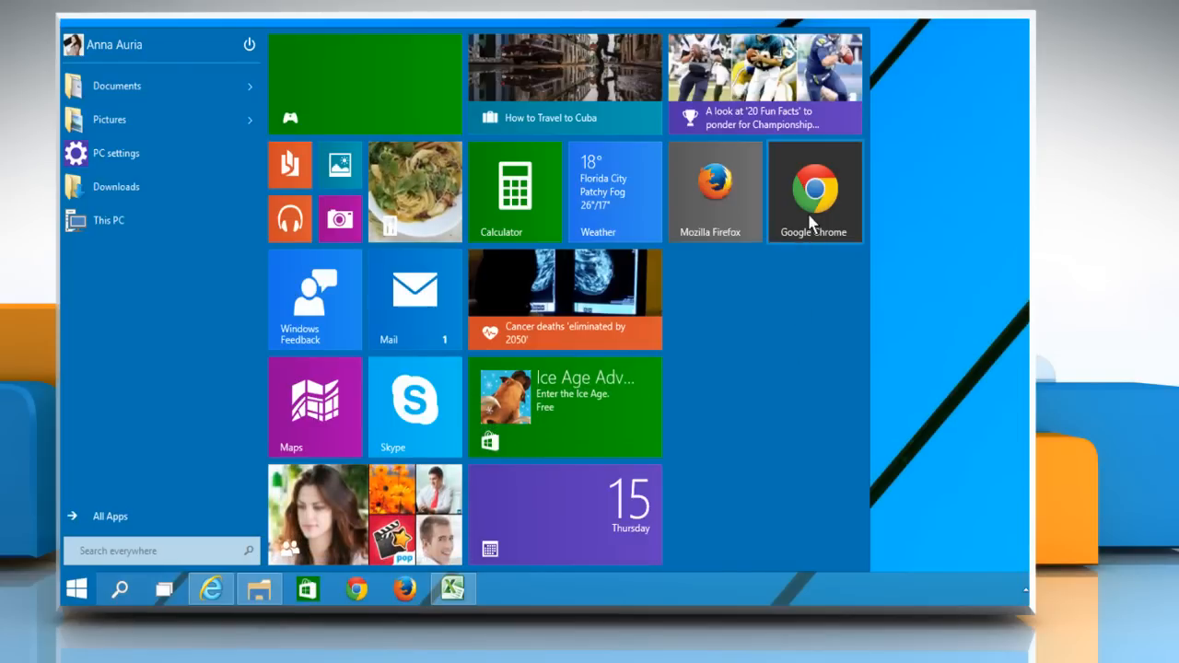
Launch Google Chrome from the Start menu, landing on the Google homepage
click(814, 190)
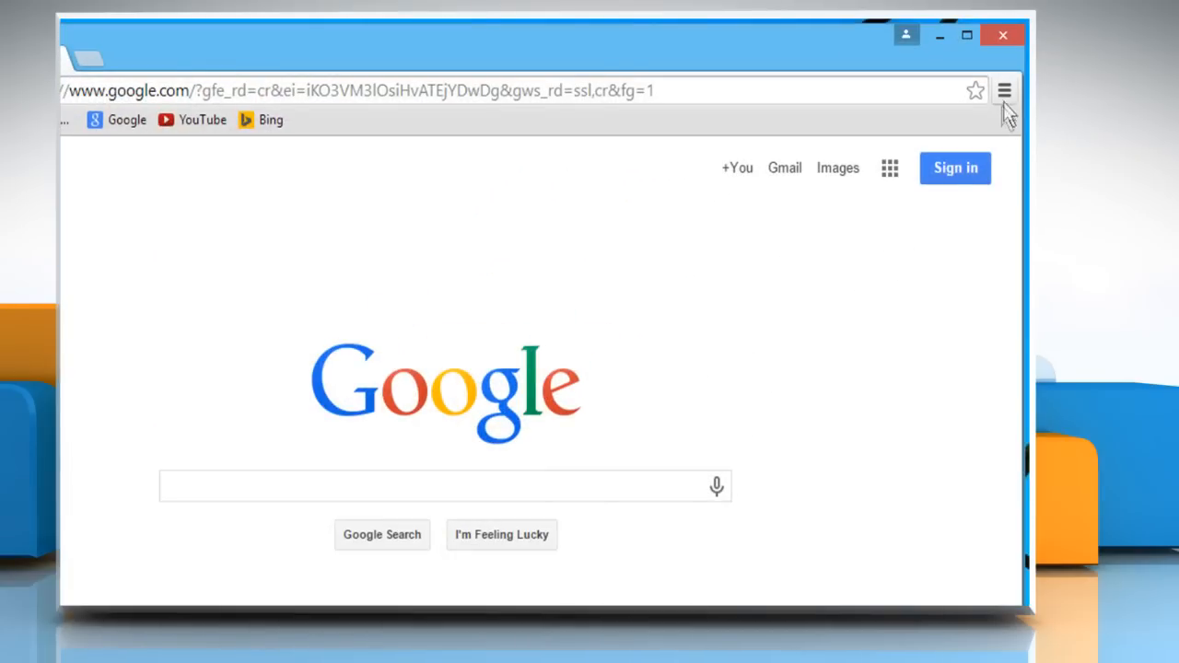
Go to Chrome's Extensions page via the main menu's More tools entry
click(1004, 89)
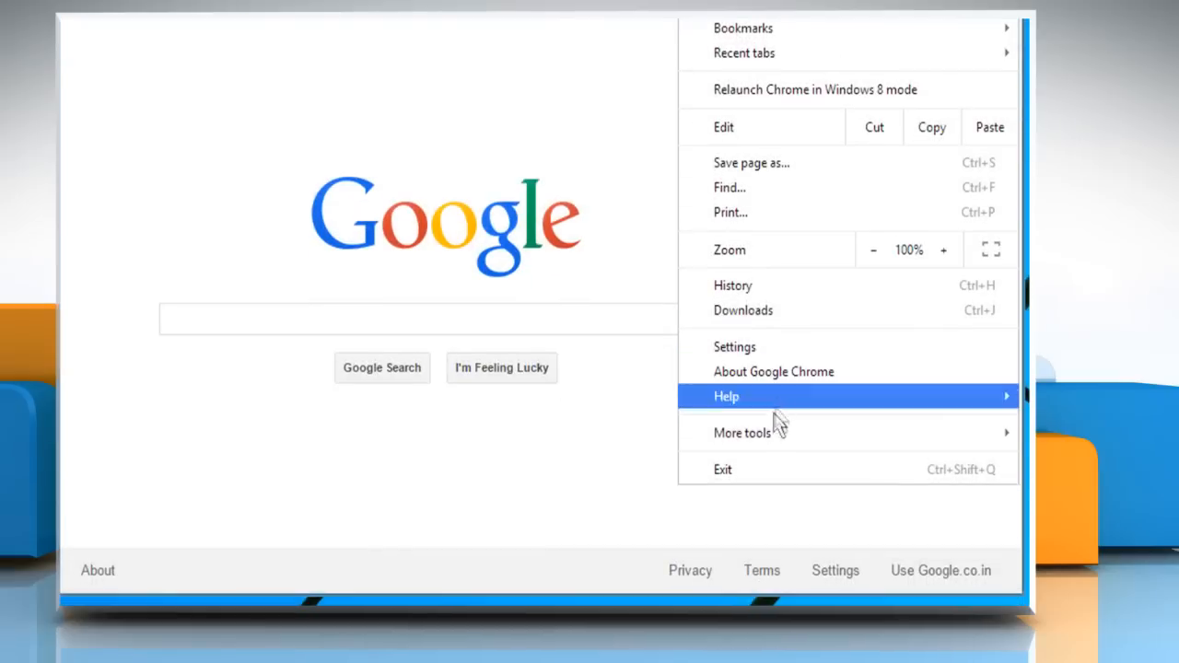
mouse_move(742, 433)
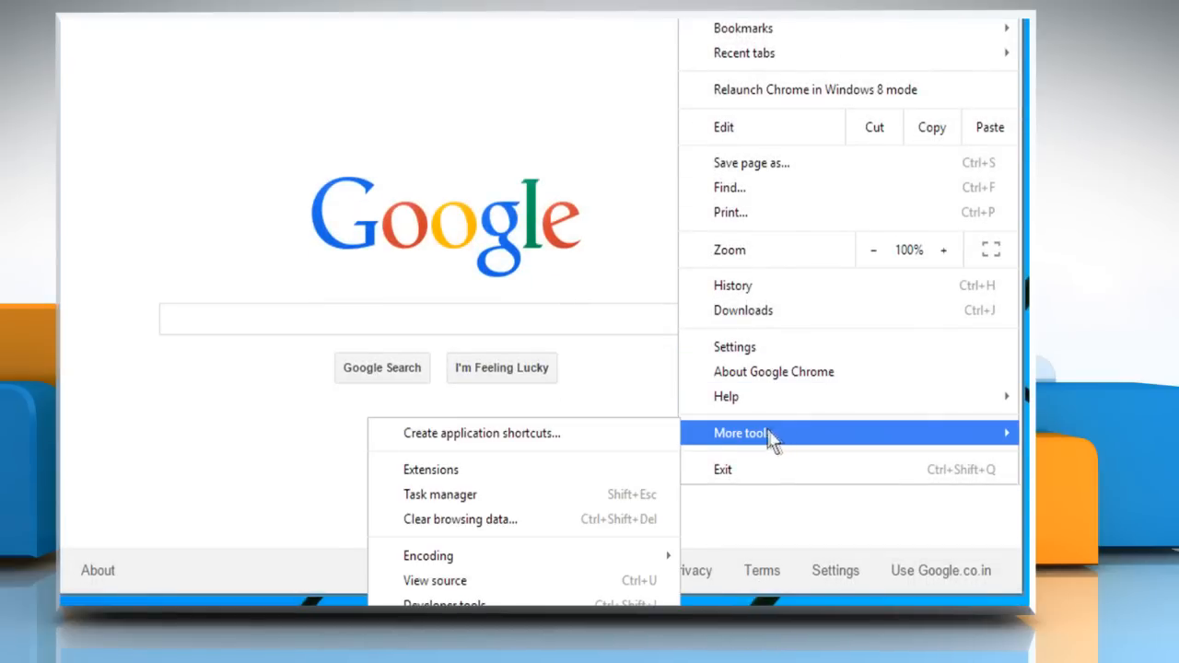
mouse_move(431, 469)
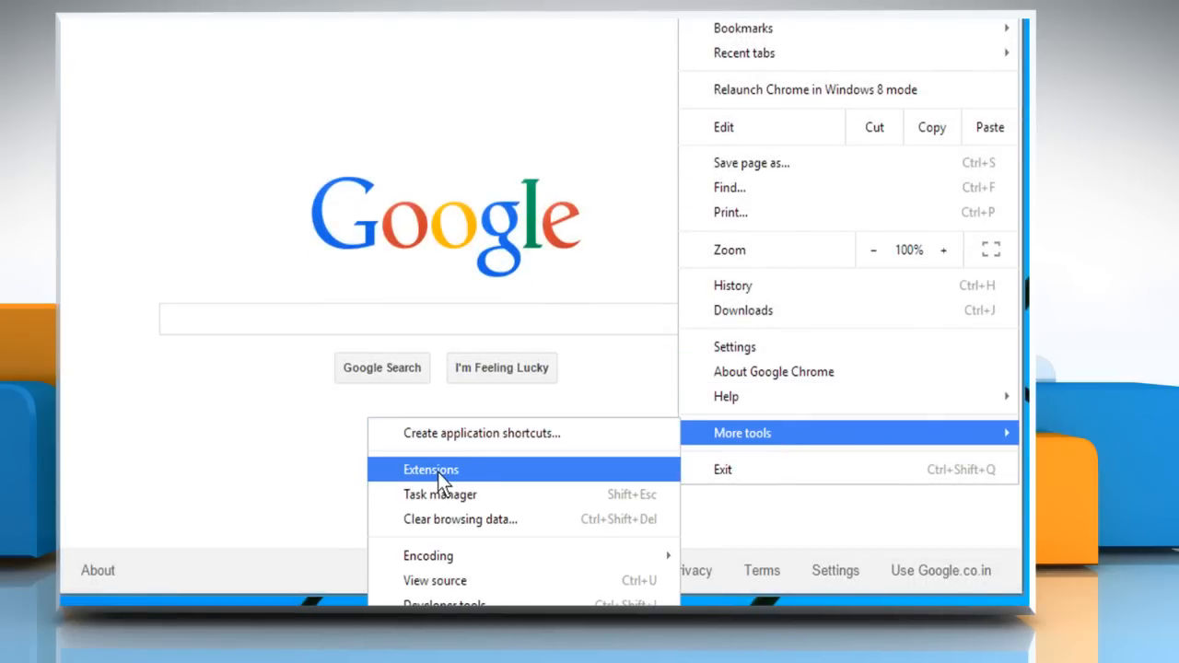
click(430, 469)
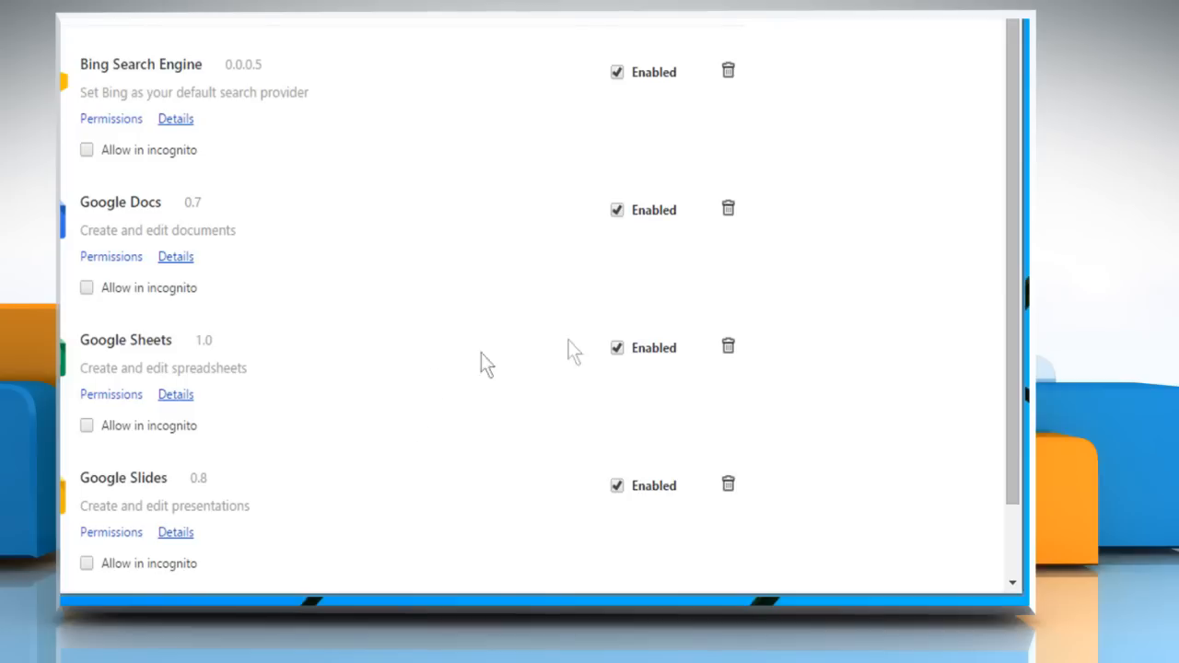
scroll(down, 3)
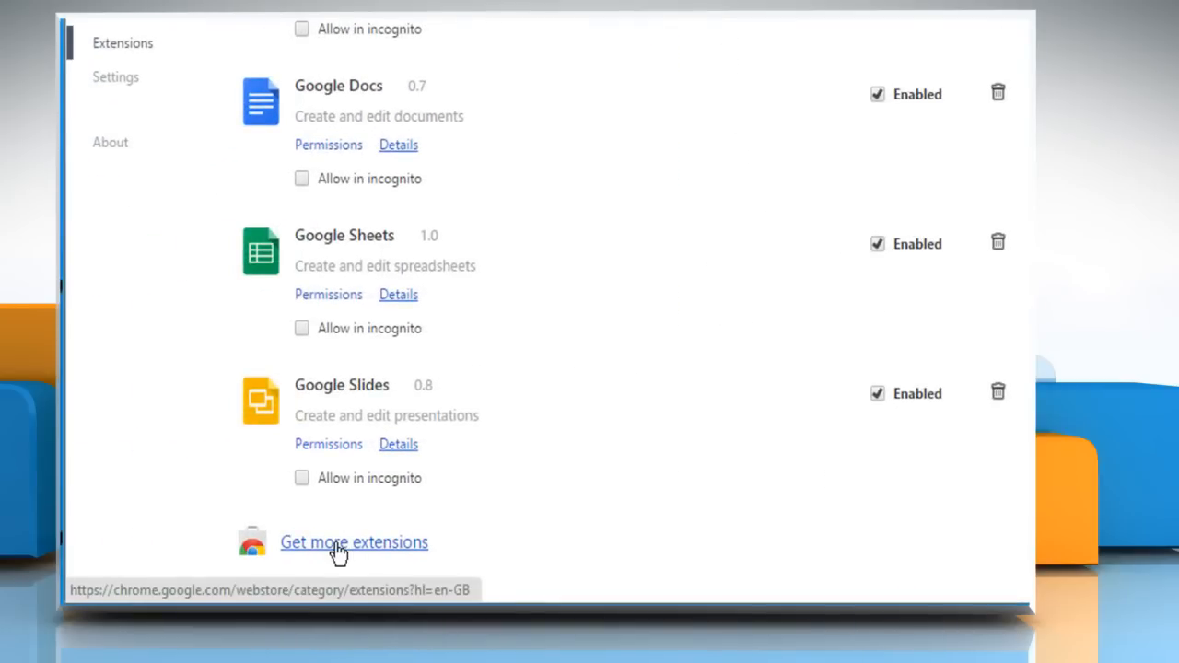
Browse the Chrome Web Store's Photos category and view Instagram for Chrome's details
click(354, 541)
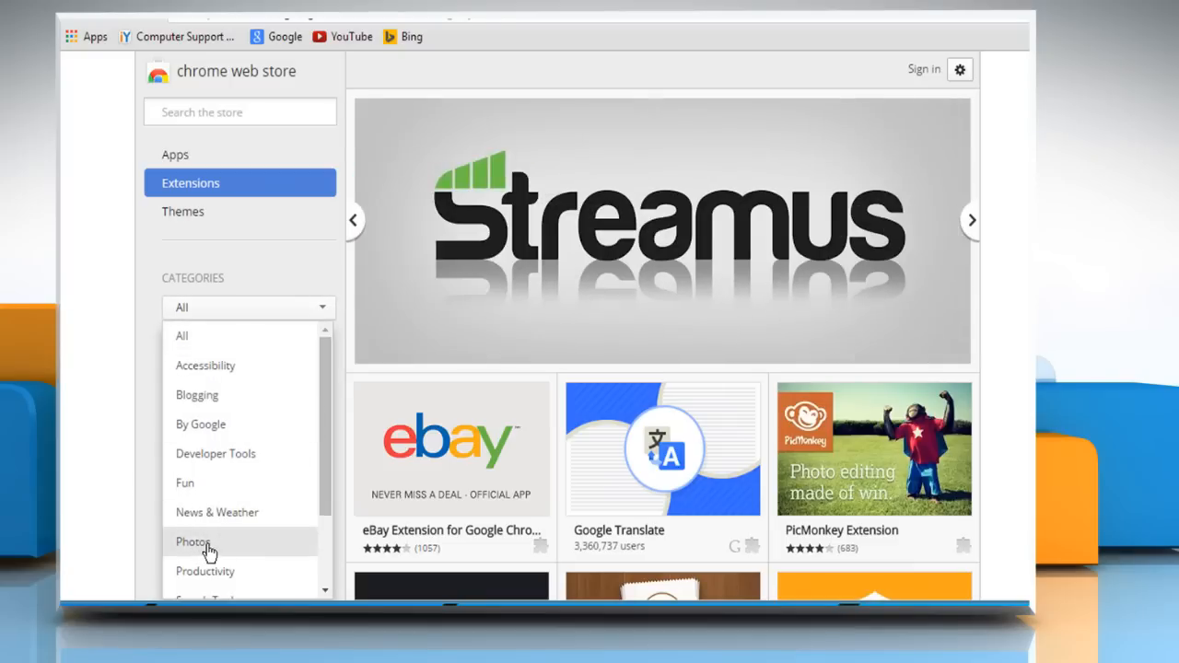
click(193, 541)
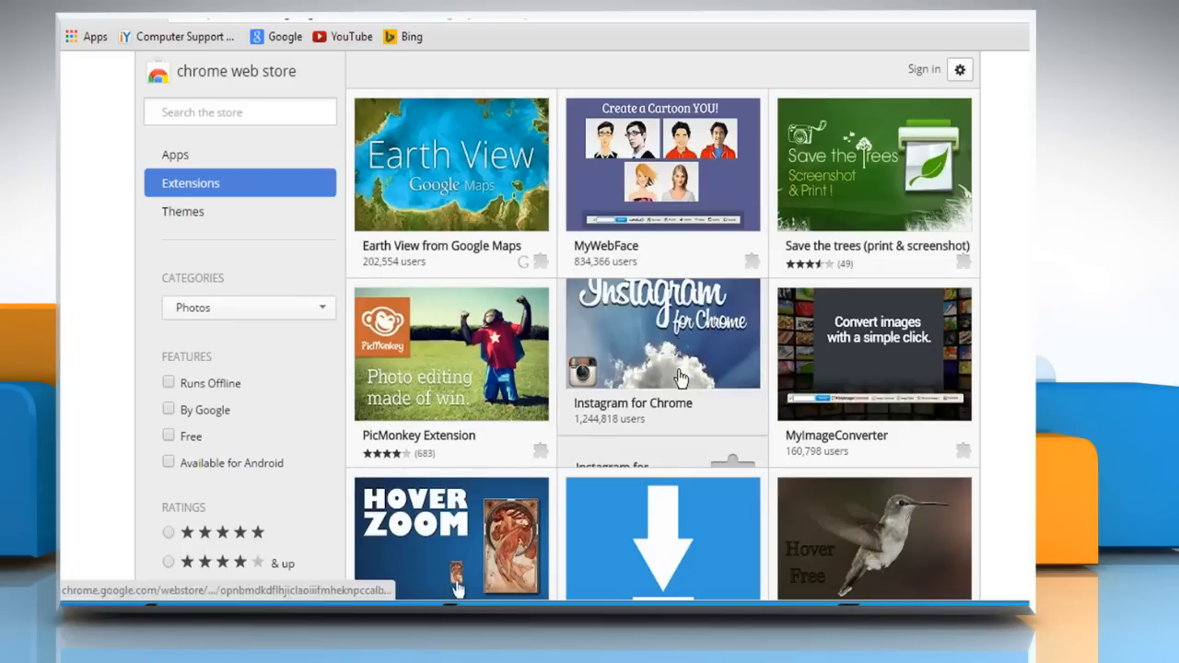
click(662, 350)
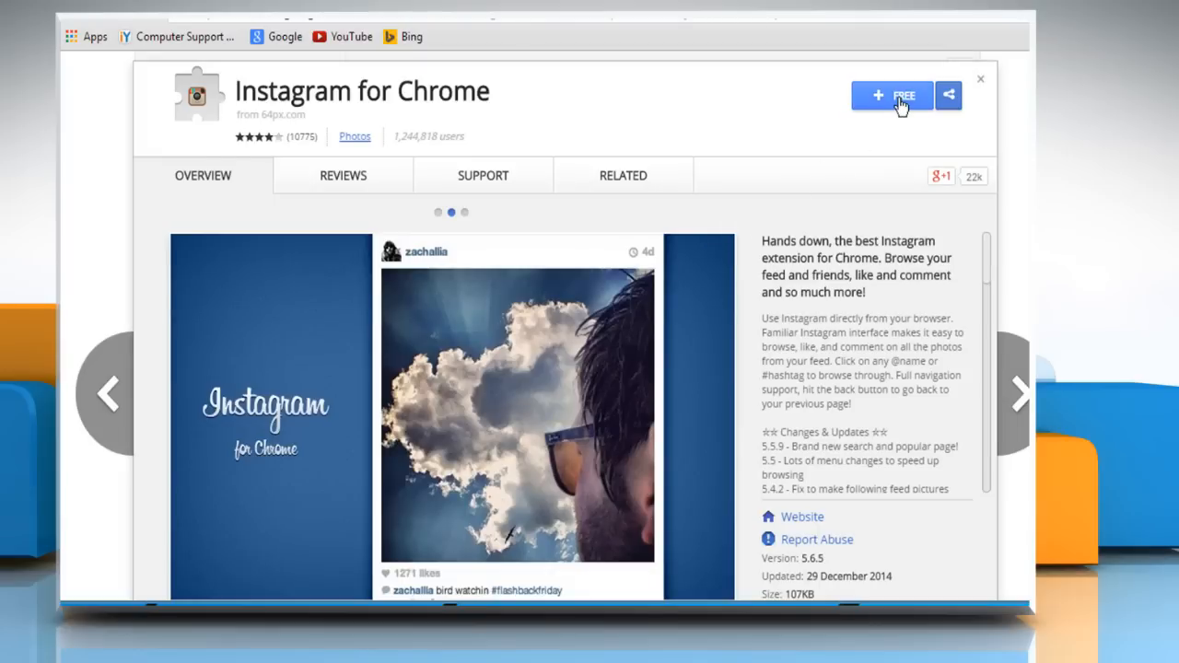
Add Instagram for Chrome to the browser and confirm the installation
click(891, 95)
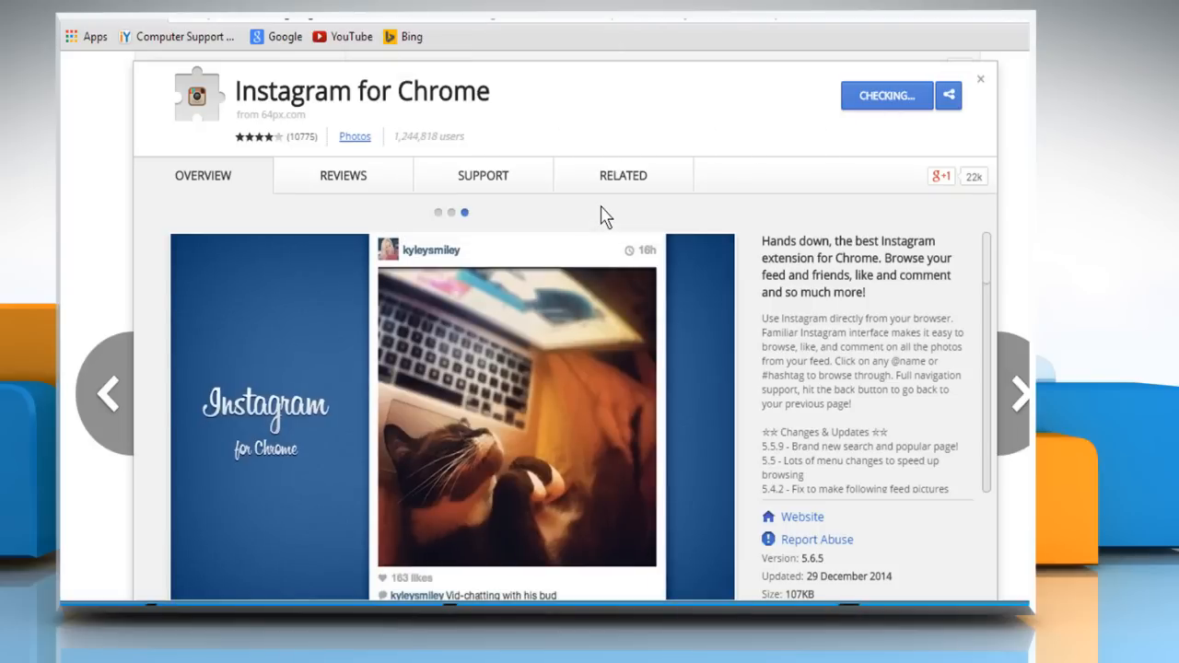
click(885, 95)
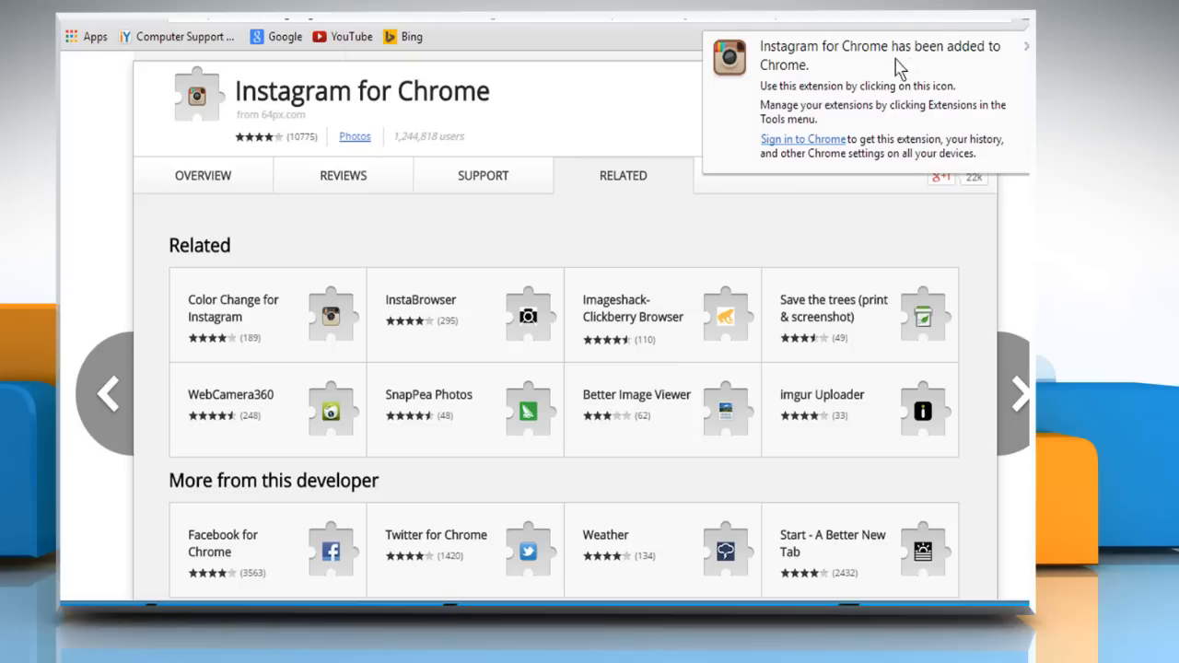
mouse_move(995, 65)
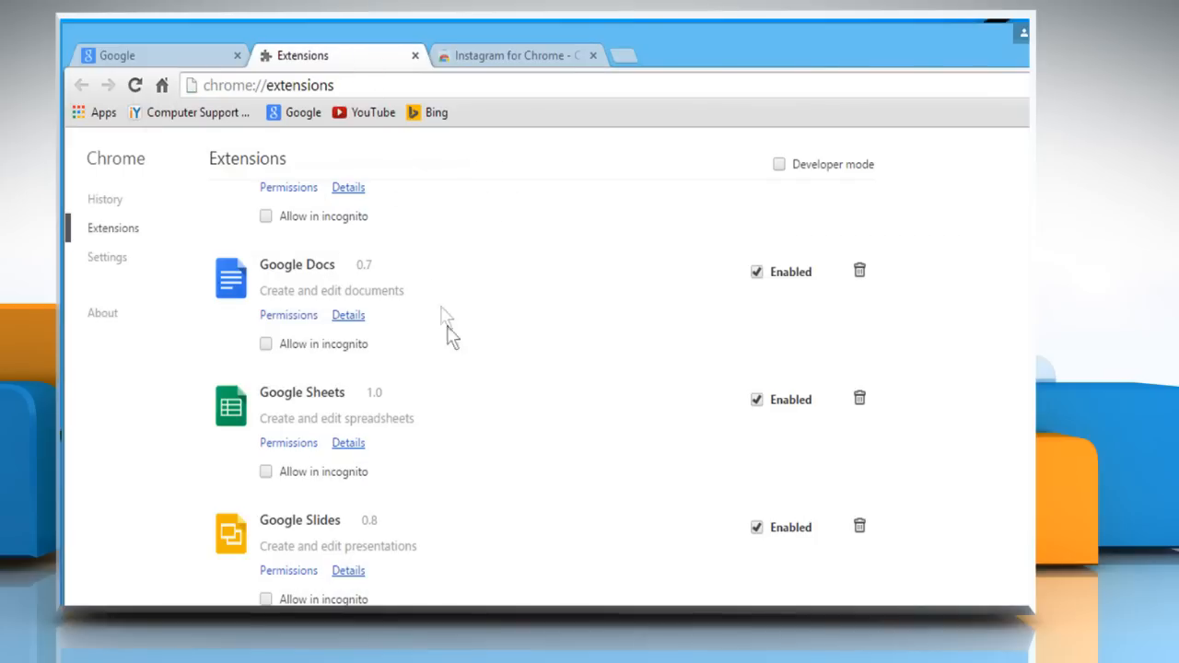
Turn off Instagram for Chrome 5.6.5 in the extensions list
scroll(down, 3)
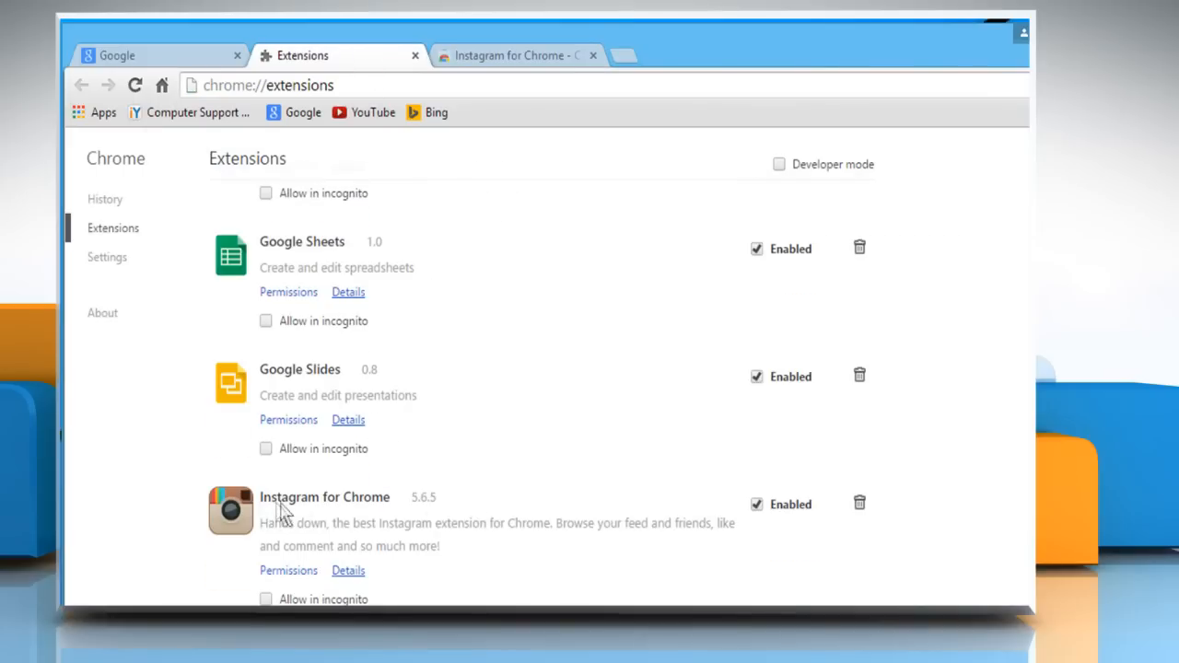
mouse_move(382, 514)
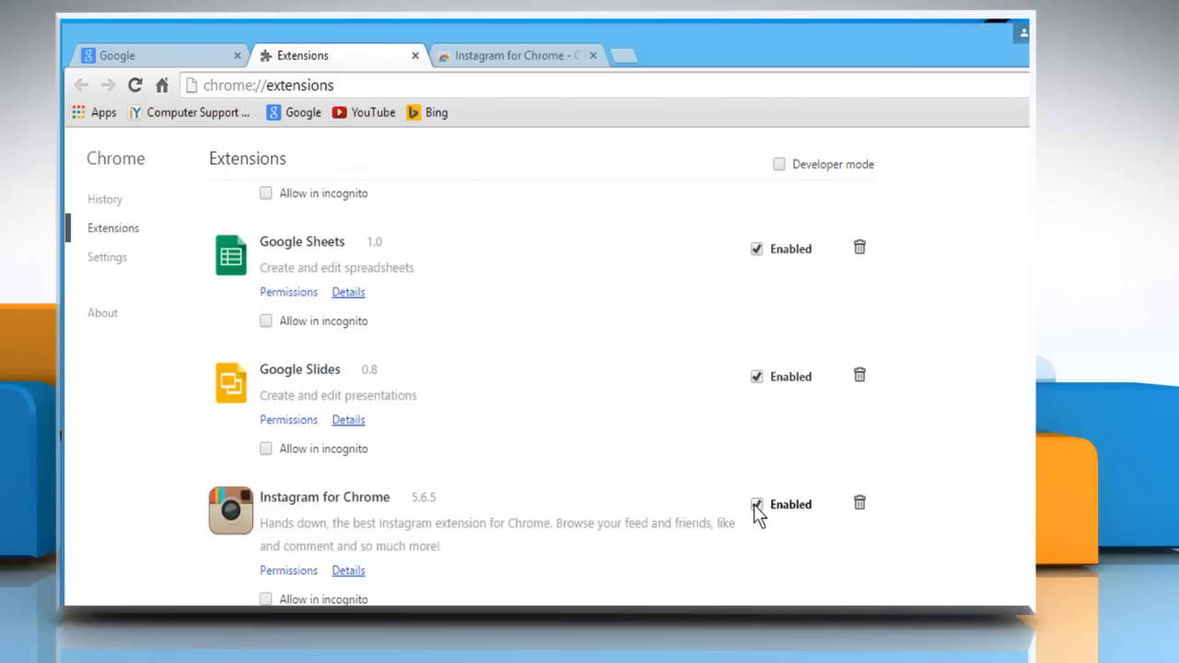
click(756, 504)
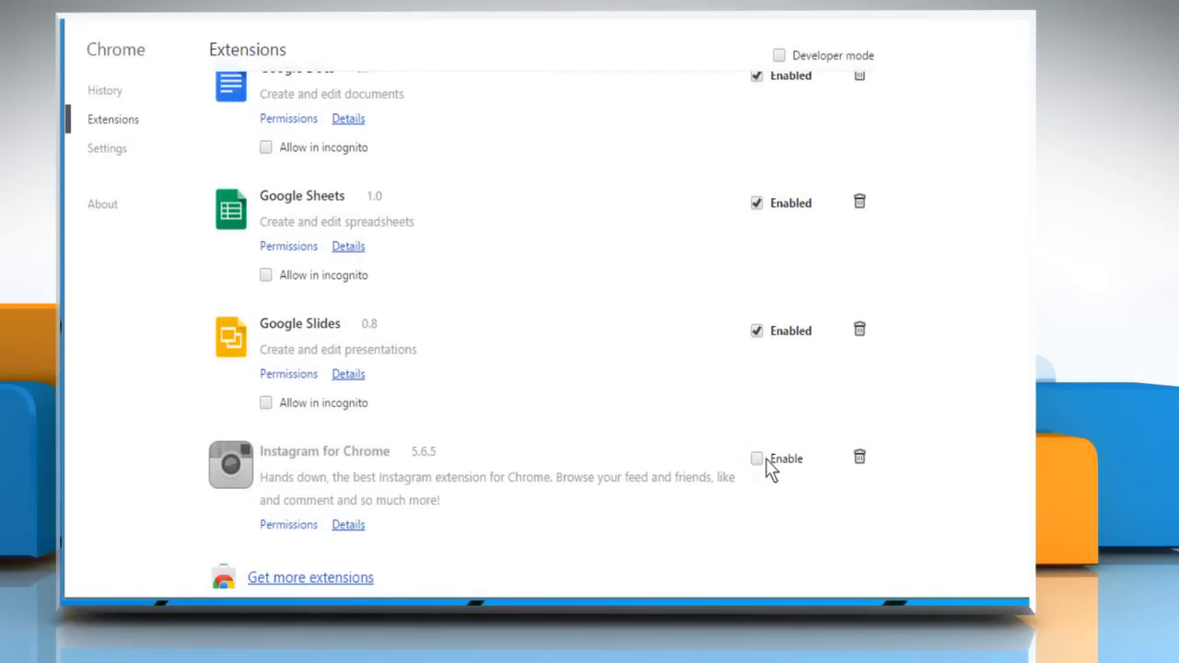
Remove Instagram for Chrome, leaving Bing Search Engine, Docs, Sheets and Slides installed
click(858, 456)
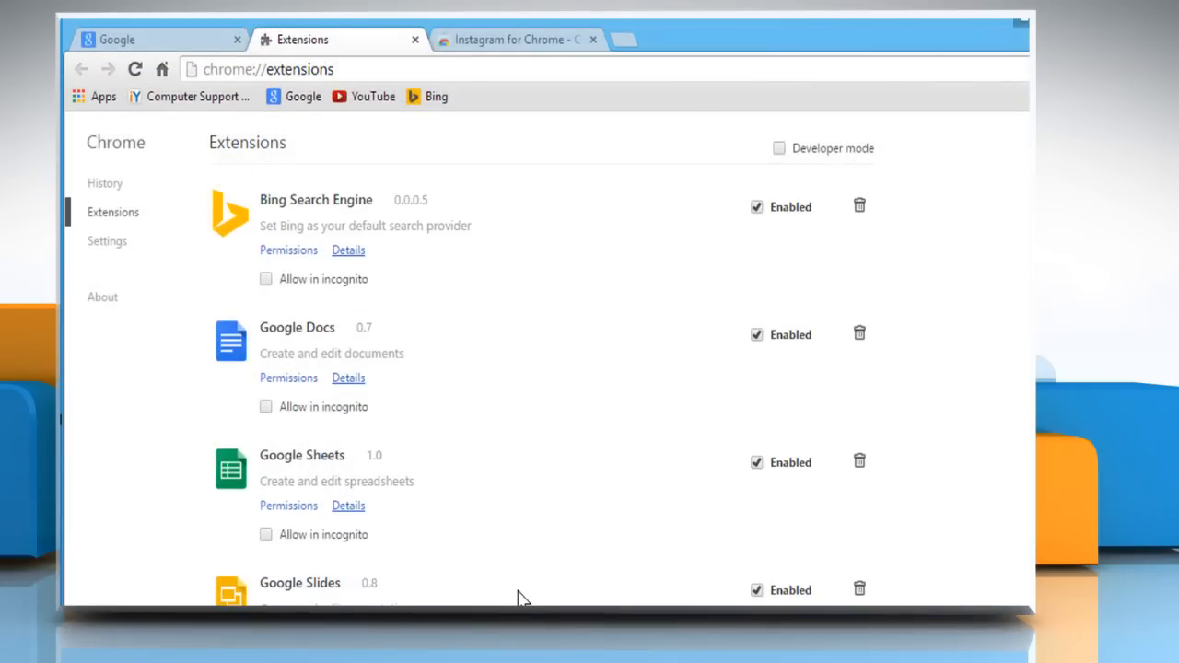
scroll(down, 3)
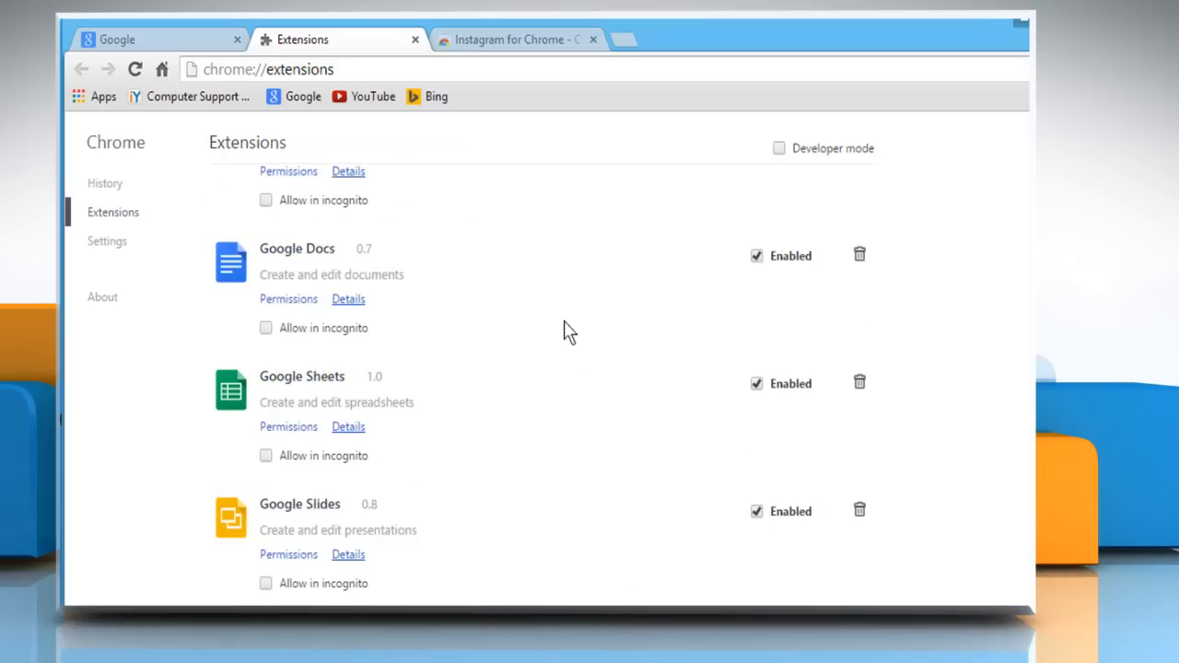